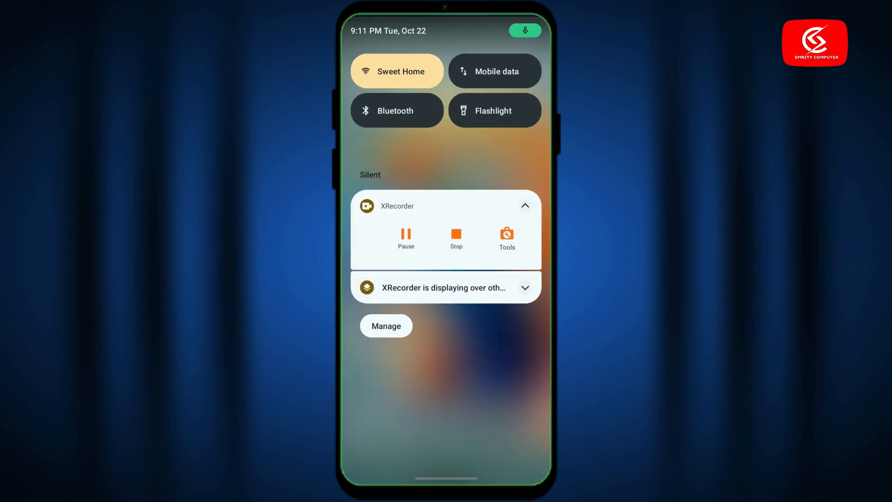
Step: On the Wi-Fi page, cycle Wi-Fi off and on twice, then leave it off
left_click(396, 71)
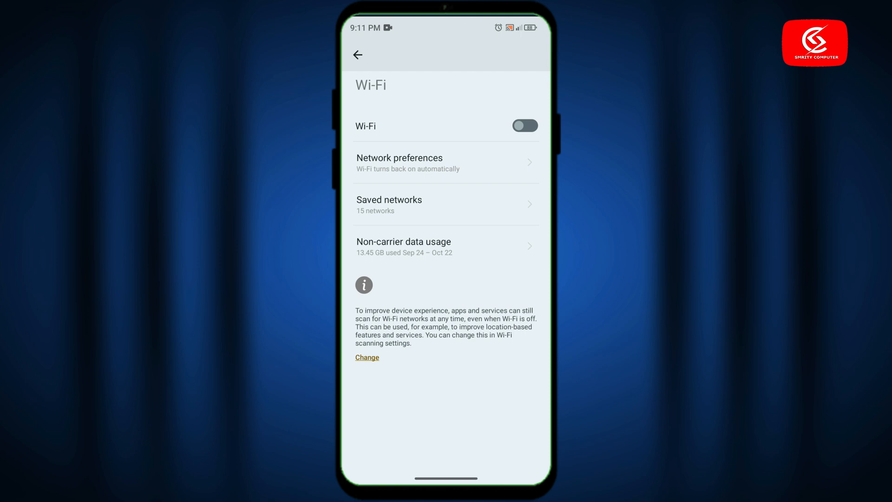
left_click(524, 126)
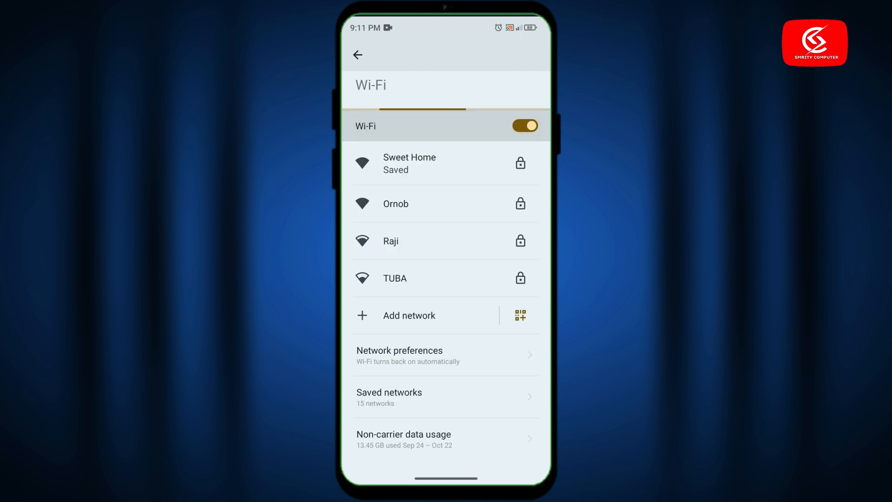
left_click(408, 163)
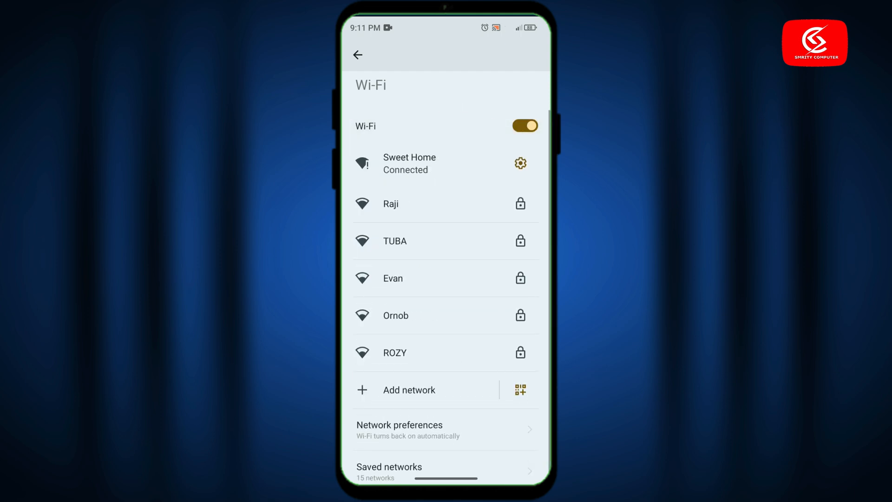
left_click(523, 125)
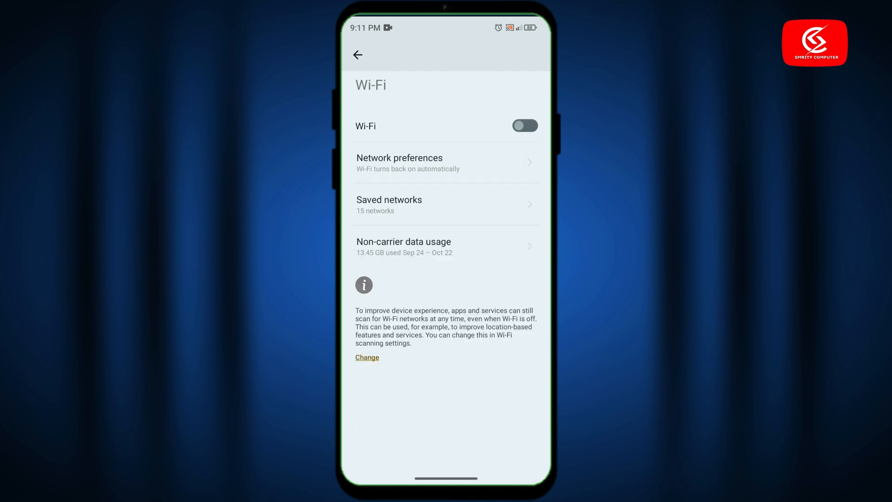
left_click(524, 125)
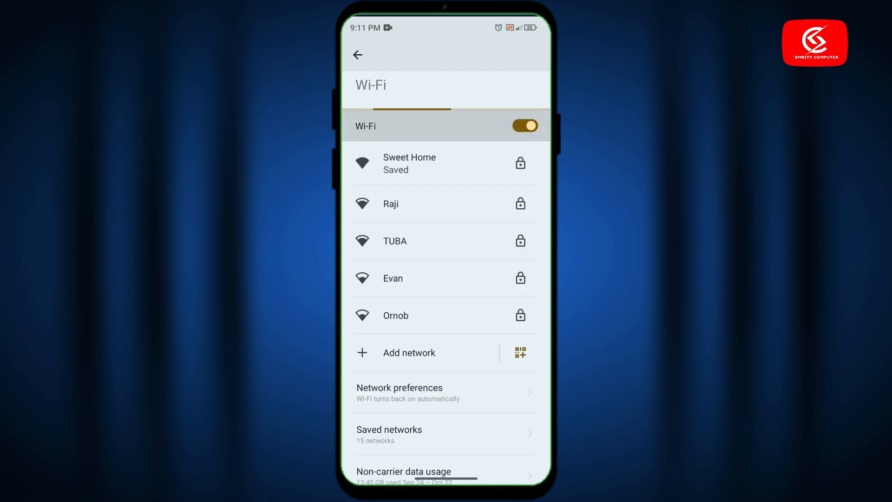
left_click(409, 163)
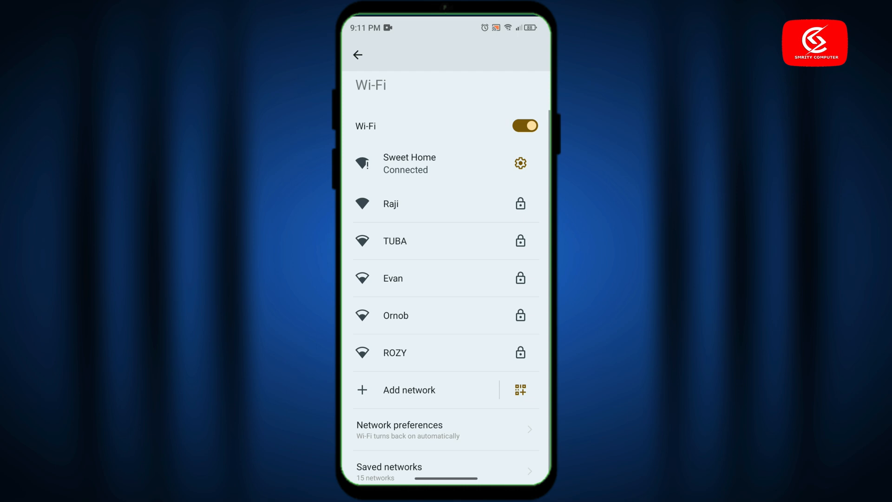
left_click(524, 126)
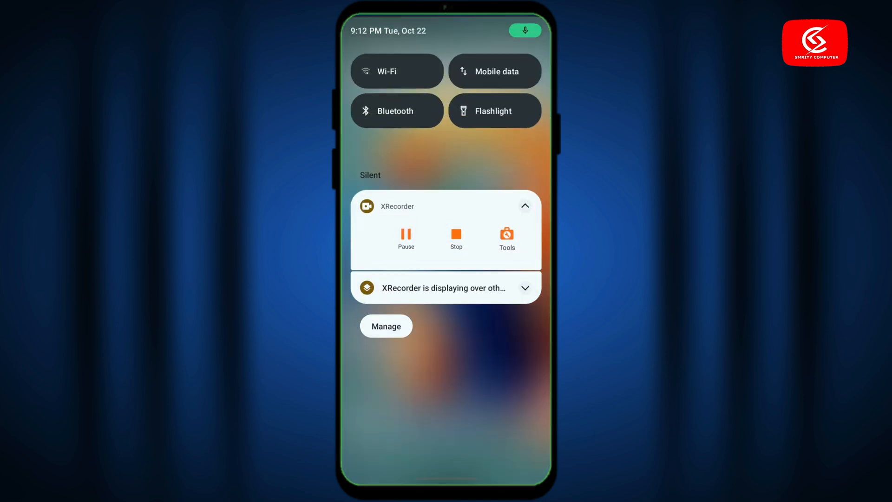
Step: Open Settings from quick settings, search 'network reset', and clear the query after no results
scroll("down", 3)
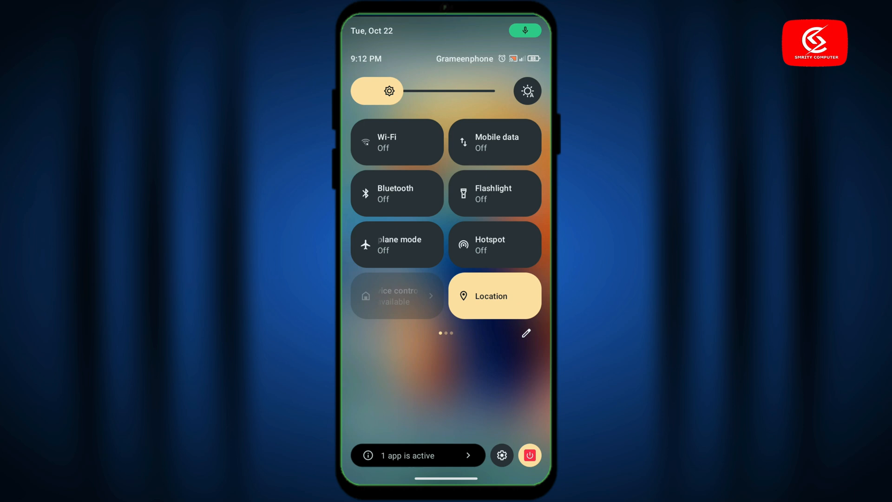
left_click(501, 454)
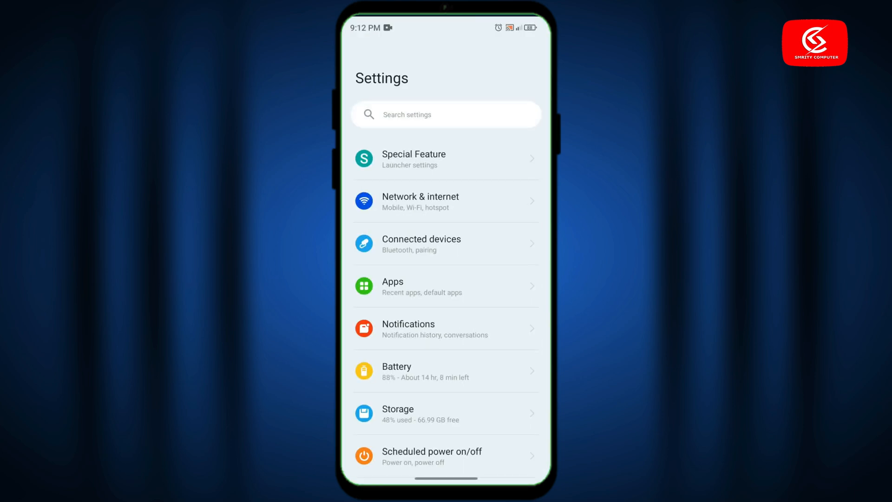
left_click(445, 114)
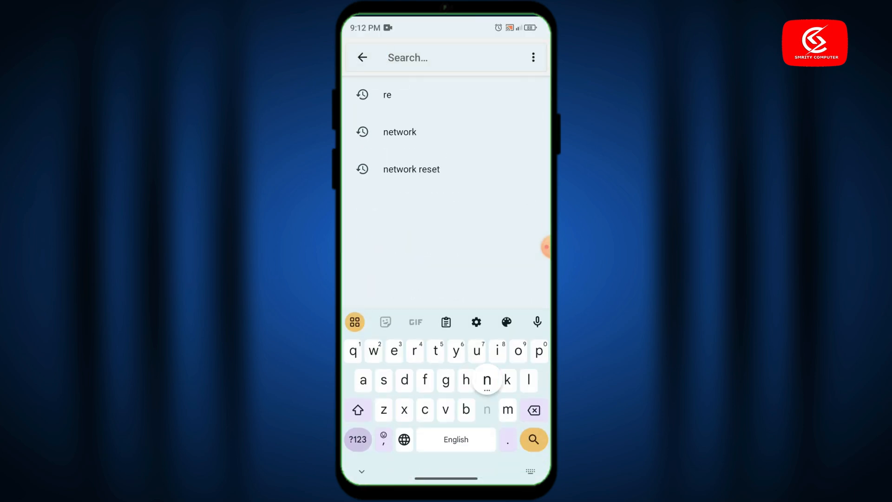
type("netwo")
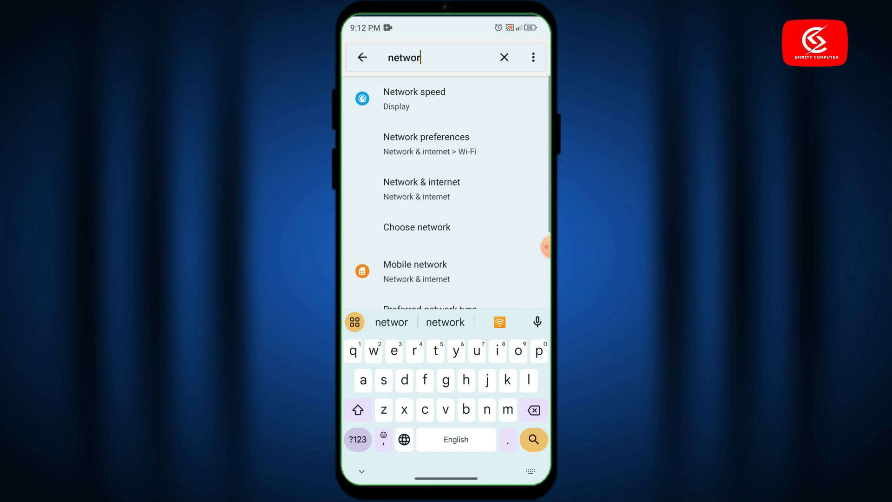
type("r")
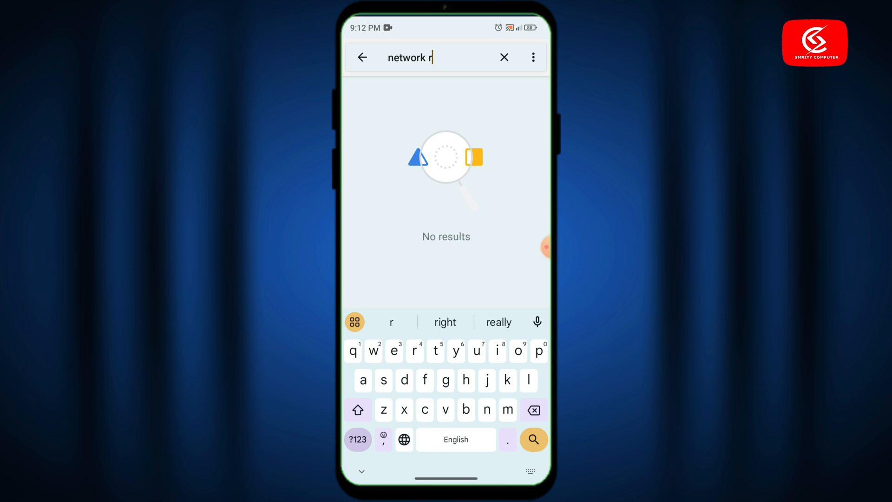
type("eset")
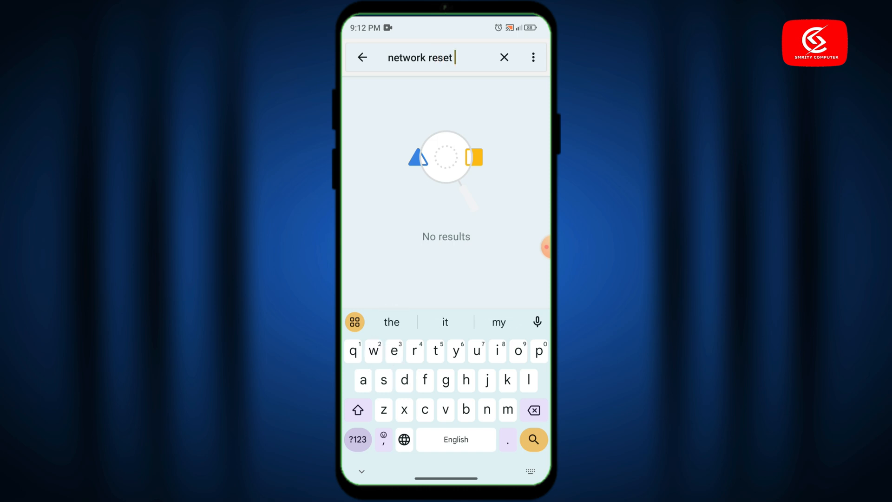
left_click(533, 410)
type("r")
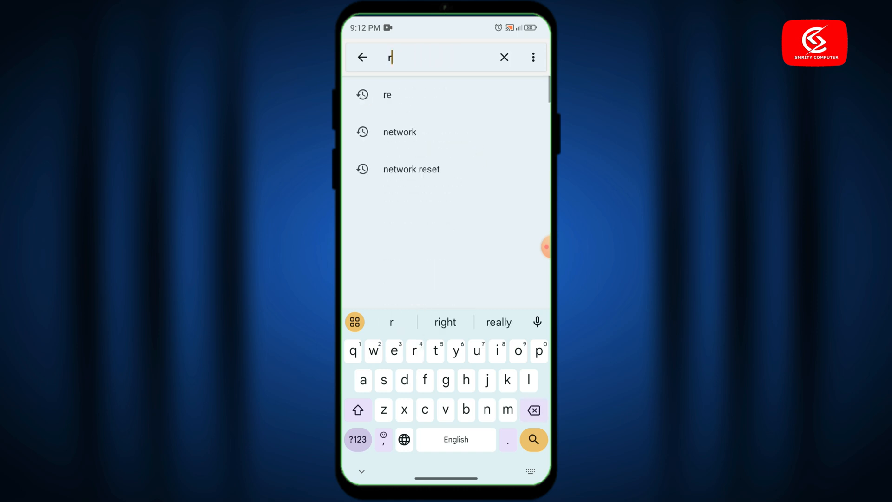
Step: Search 'reset' and confirm Reset Wi-Fi, mobile & Bluetooth under Reset options
type("eset")
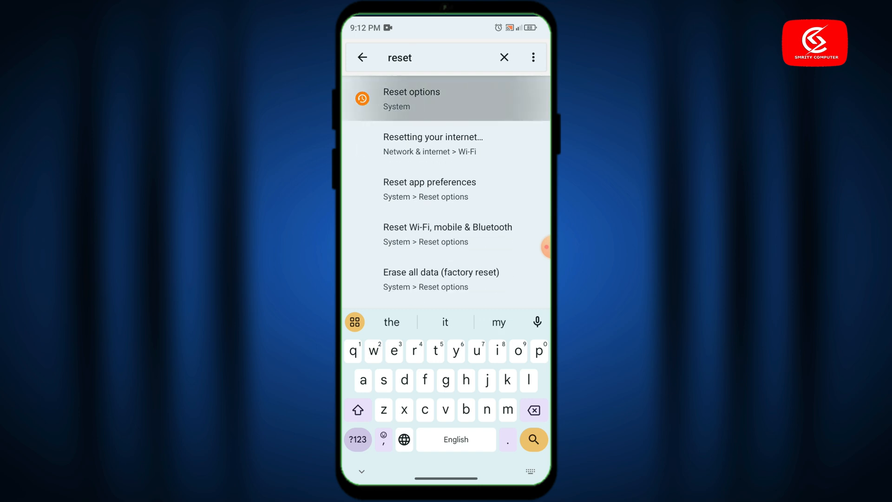
left_click(446, 98)
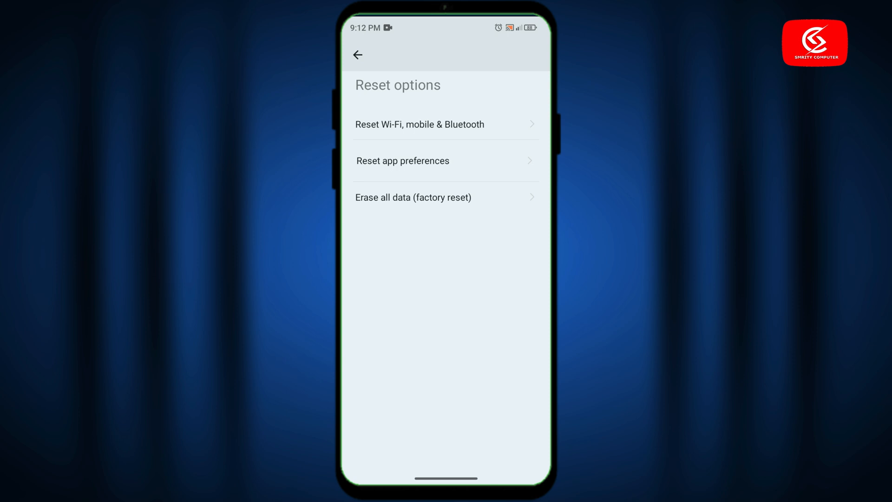
left_click(419, 124)
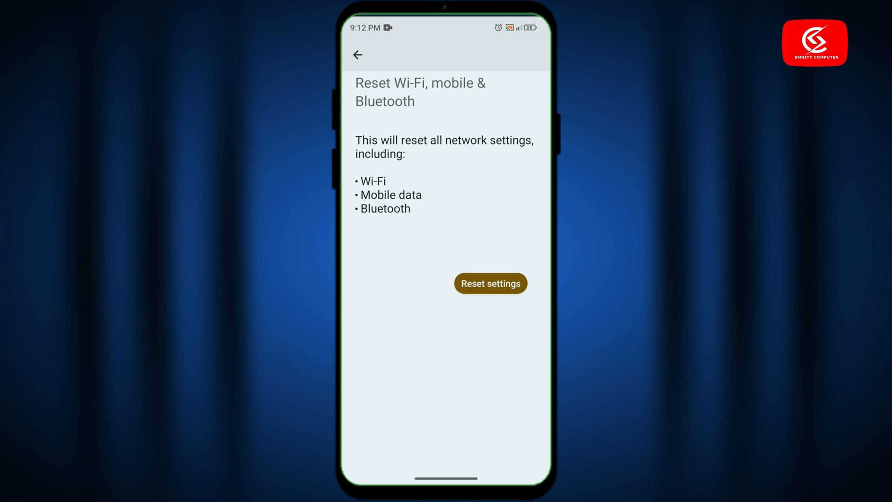
left_click(490, 283)
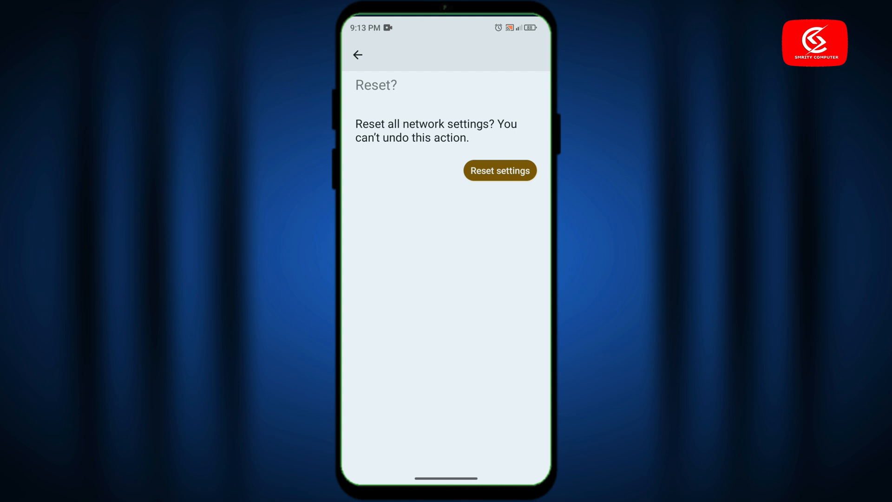
left_click(499, 170)
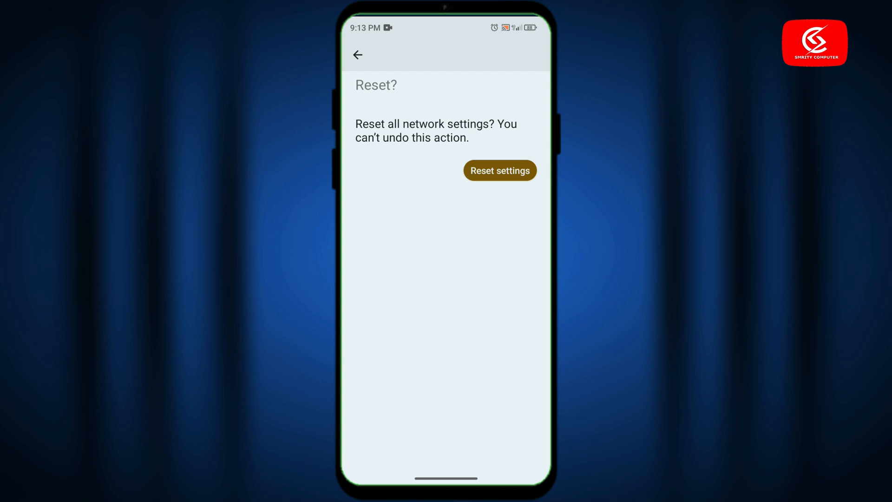
left_click(357, 54)
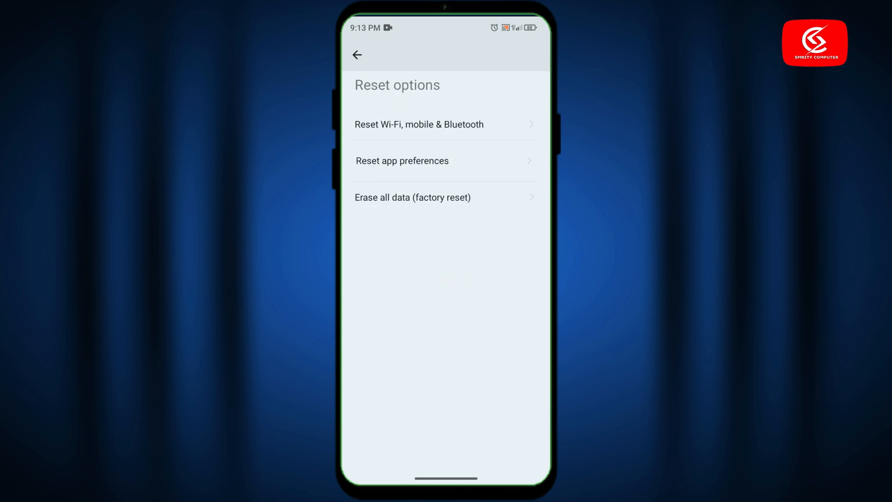
Step: Leave the Reset options page and return to the main Settings list
left_click(357, 54)
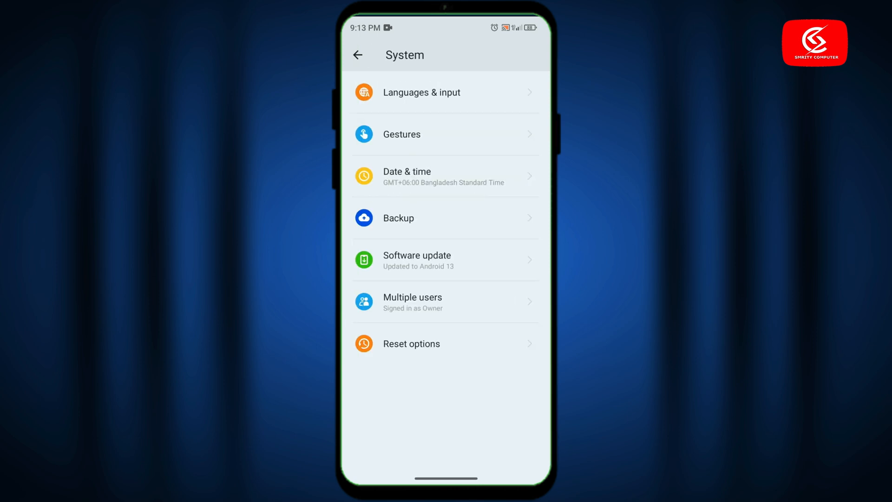
type("reset")
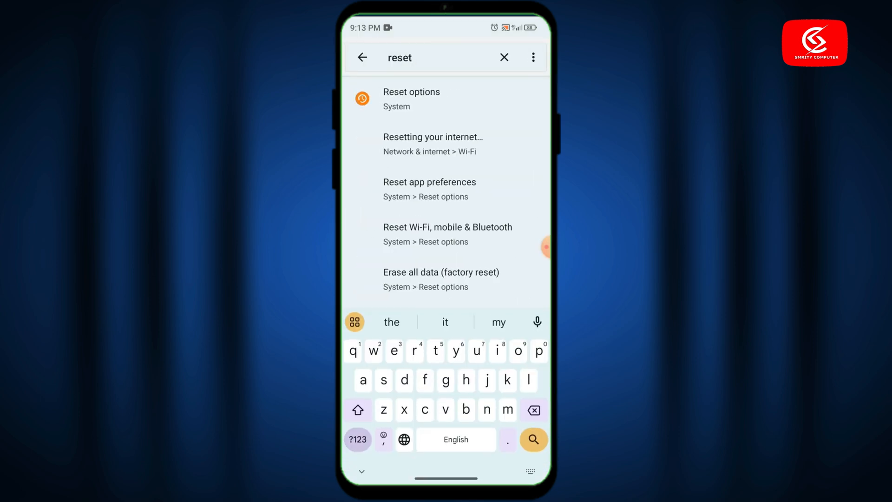
left_click(362, 57)
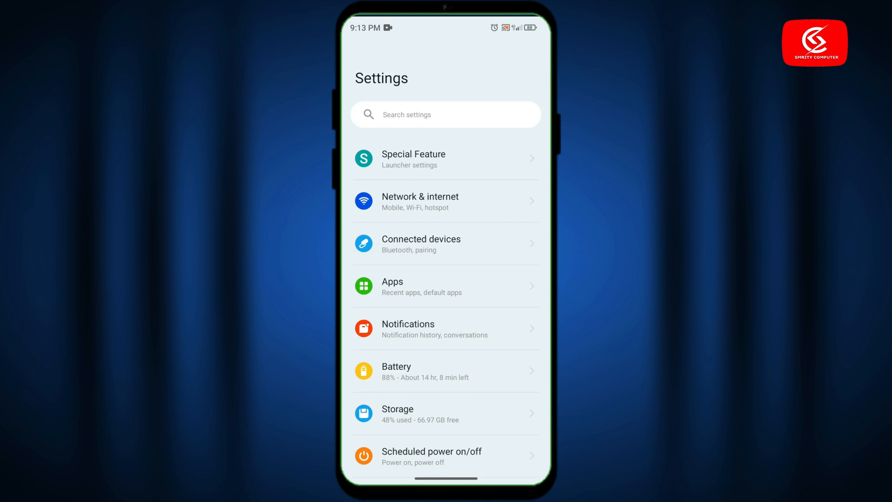
Step: Search settings for 'developer', exit the search, and scroll down toward System and About
left_click(446, 114)
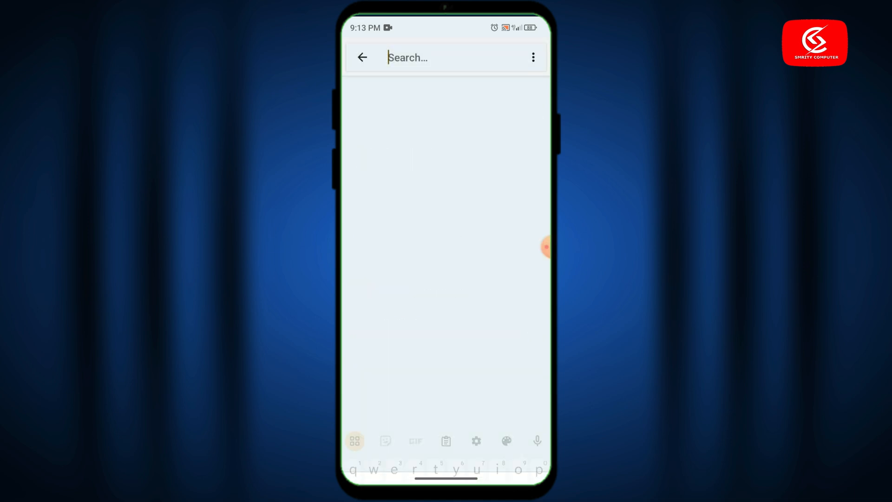
type("developer")
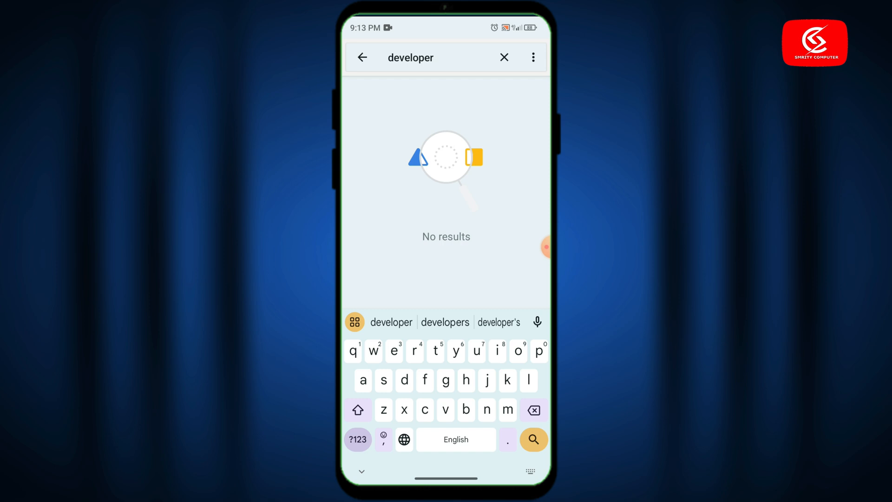
left_click(503, 57)
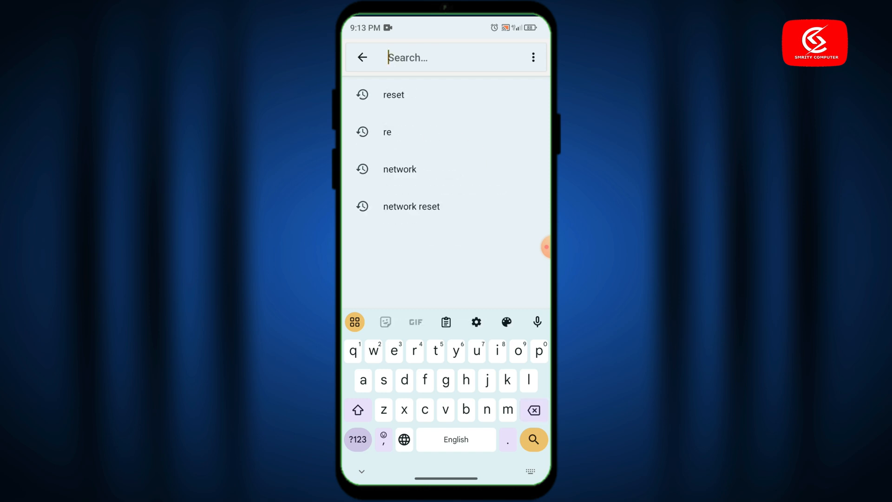
left_click(362, 56)
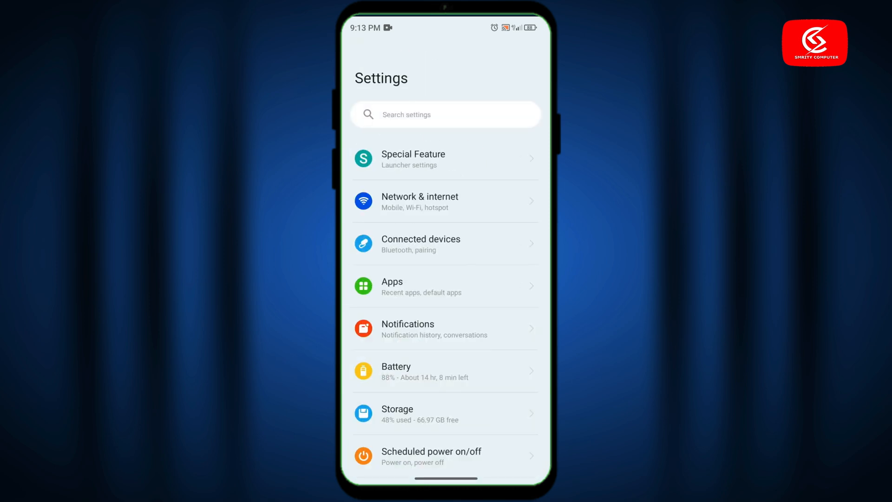
scroll("down", 3)
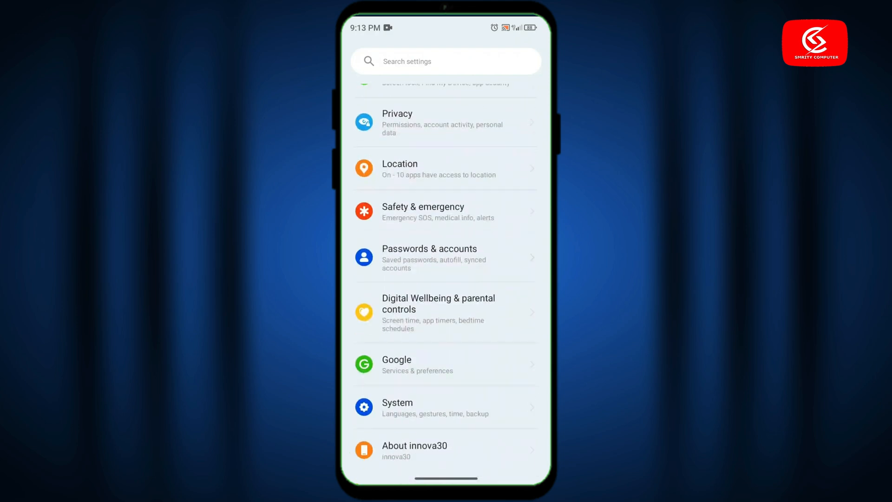
Step: Open About innova30 and tap Build number until 'You are now a developer!' appears
left_click(414, 450)
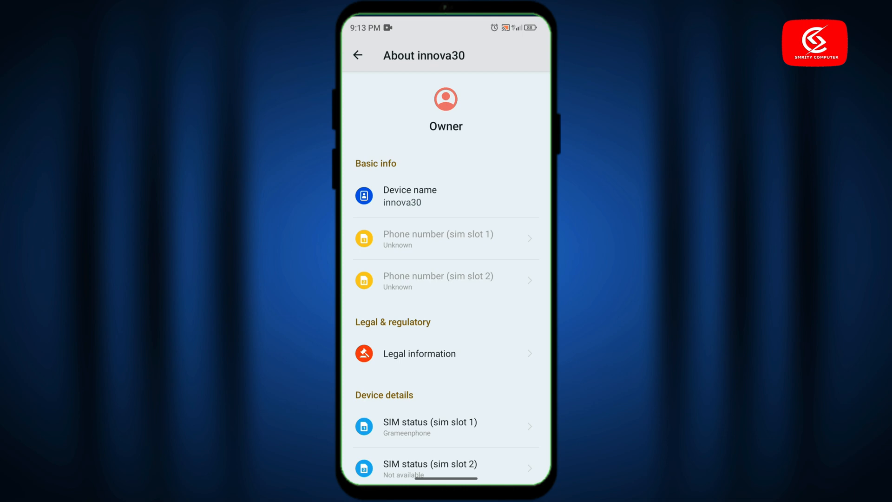
scroll("down", 3)
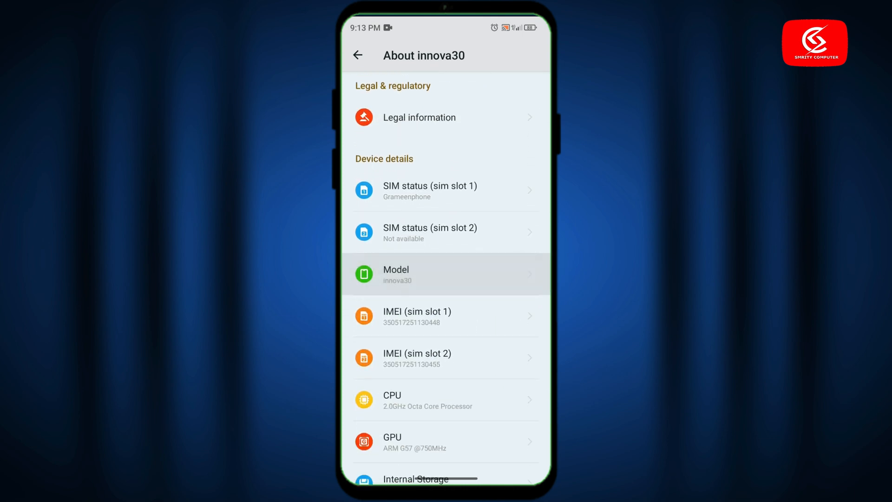
scroll("up", 3)
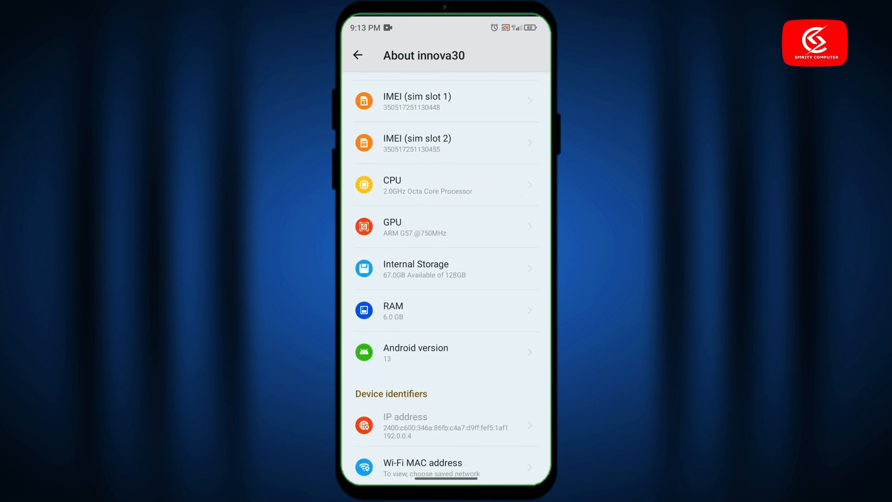
scroll("down", 3)
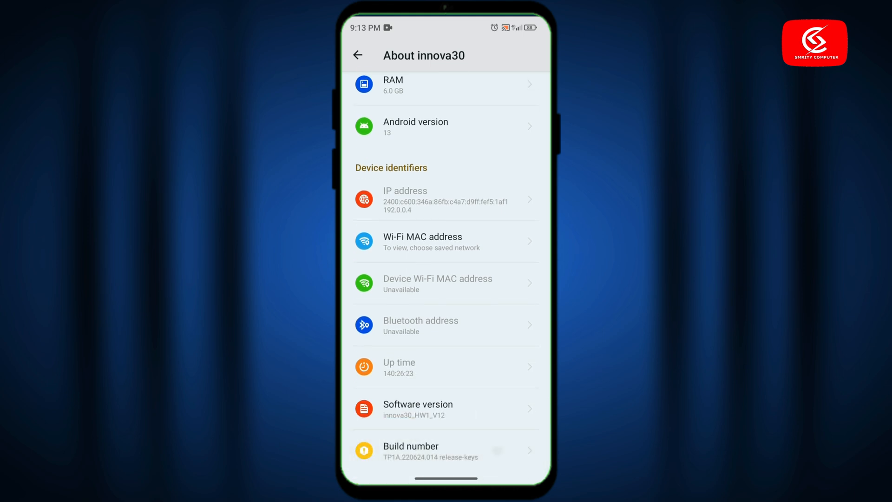
left_click(446, 450)
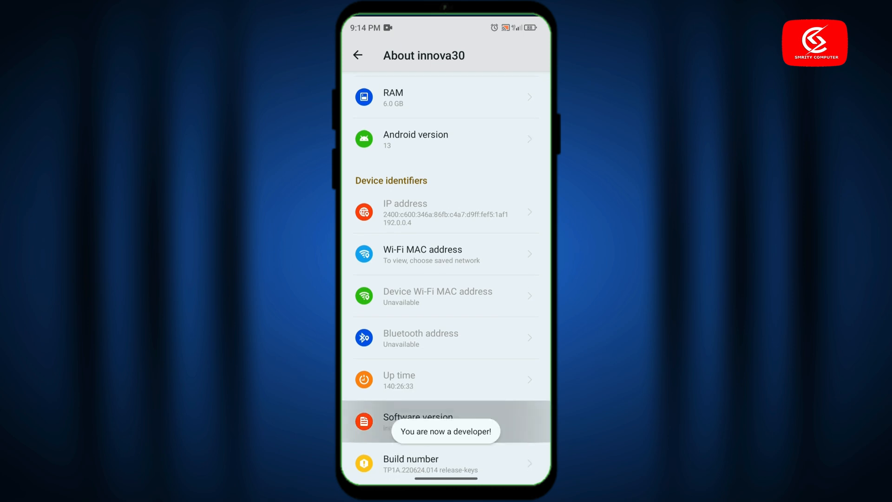
left_click(357, 56)
type("d")
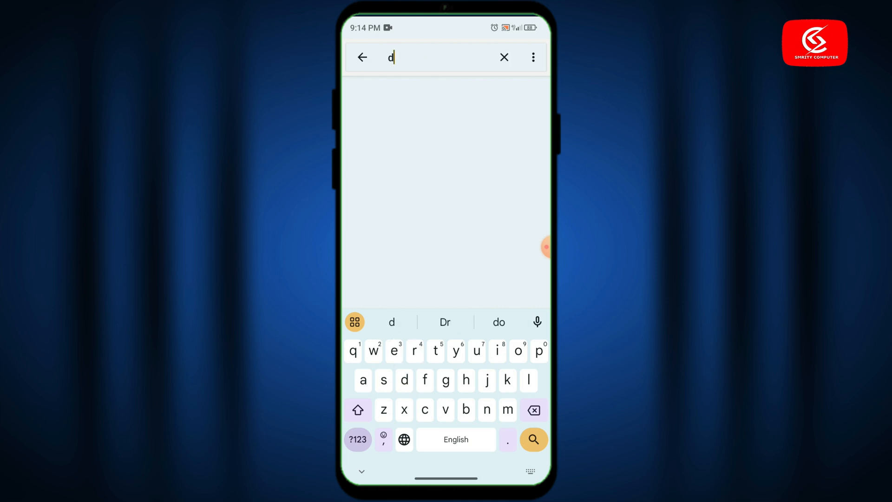
Step: Search 'develo', open Developer options, switch them on and accept the warning
type("evel")
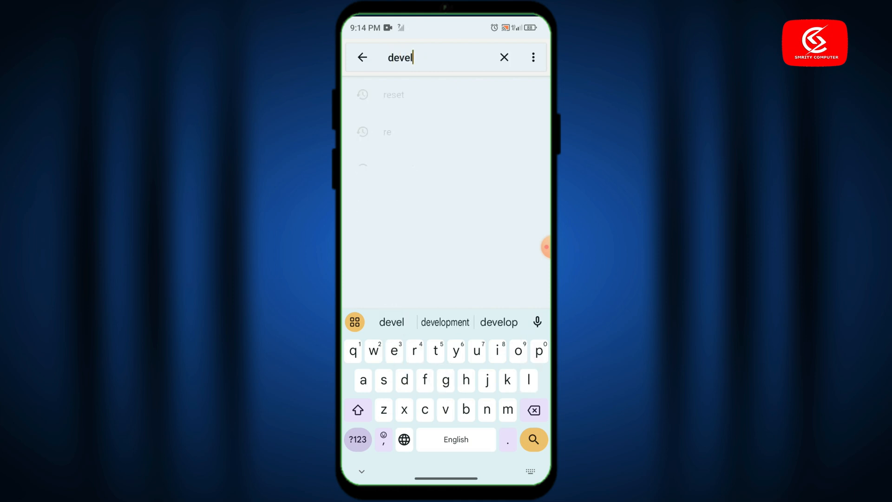
type("o")
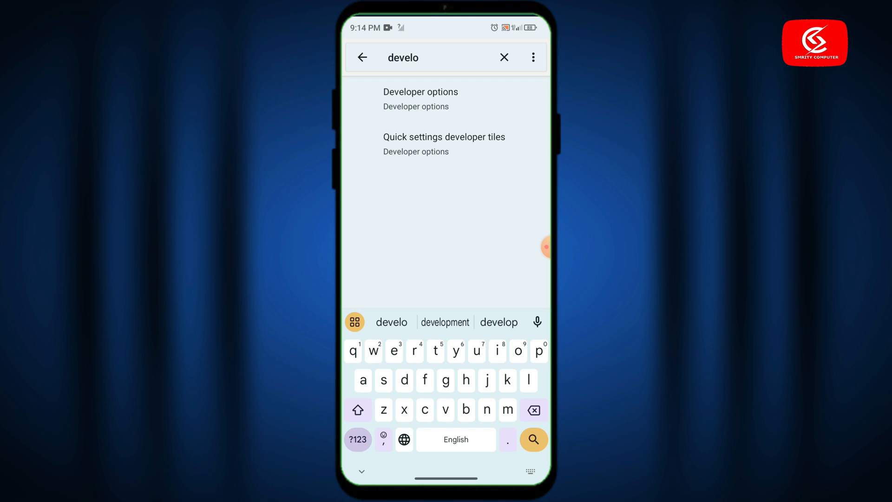
left_click(420, 98)
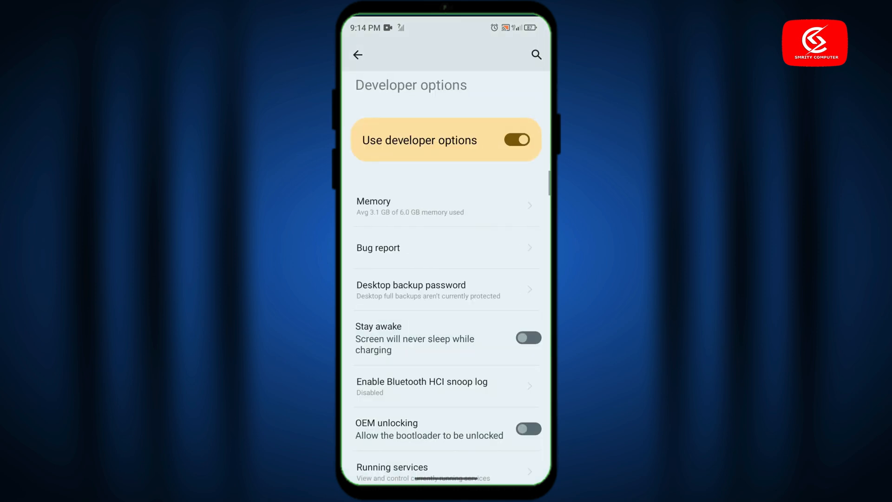
left_click(516, 140)
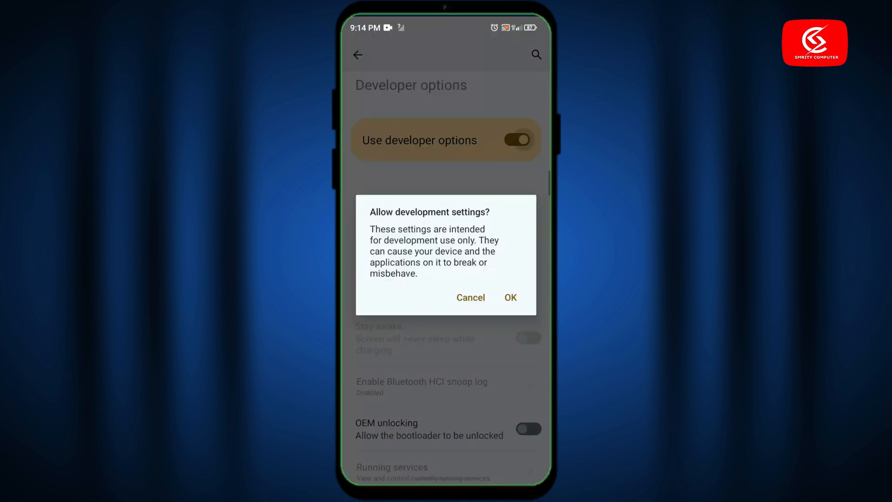
left_click(509, 297)
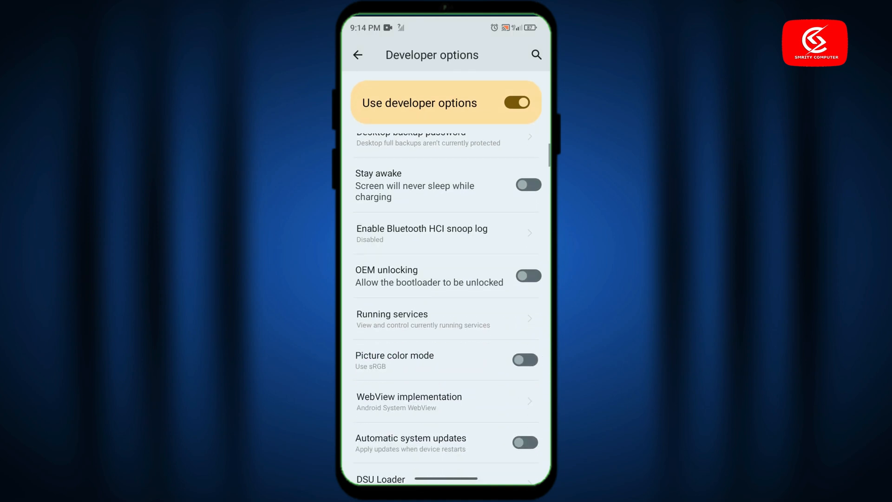
Step: Scroll to Networking in Developer options and switch off Wi-Fi scan throttling
scroll("down", 3)
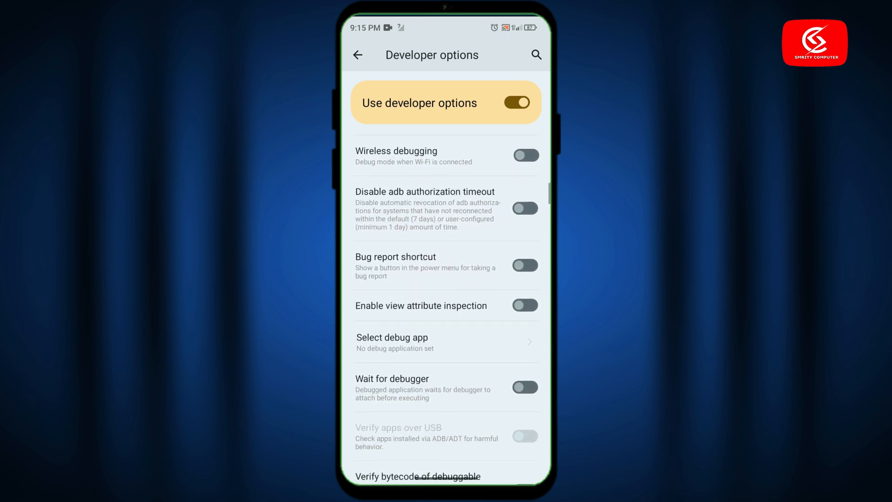
scroll("down", 3)
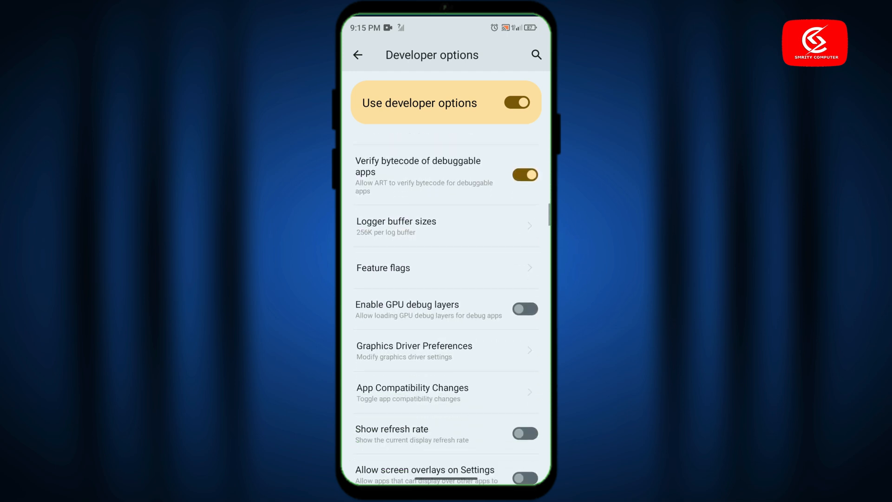
scroll("down", 3)
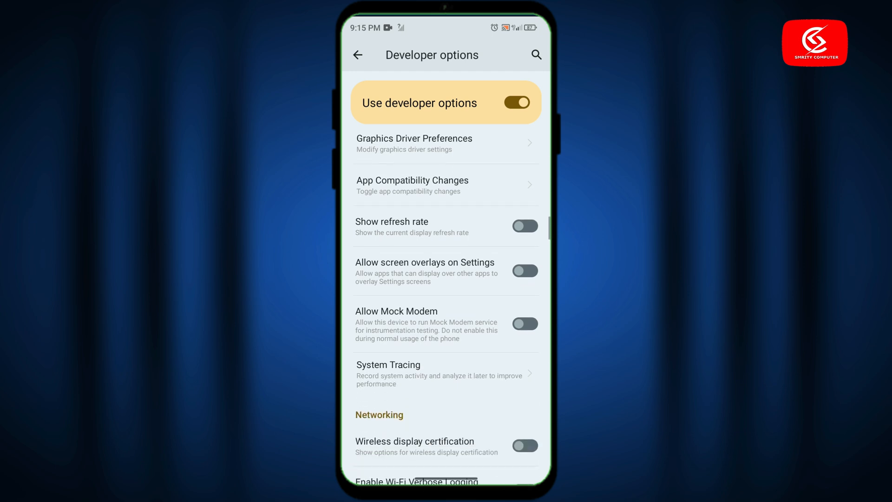
scroll("down", 3)
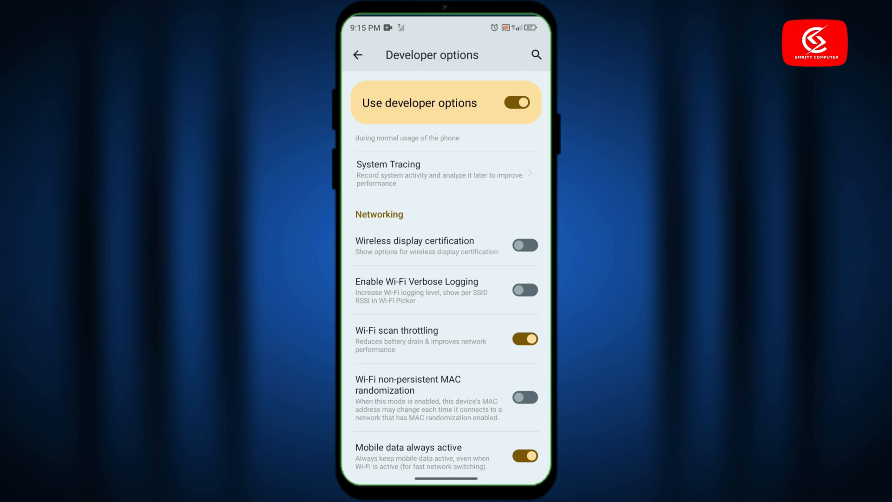
scroll("up", 3)
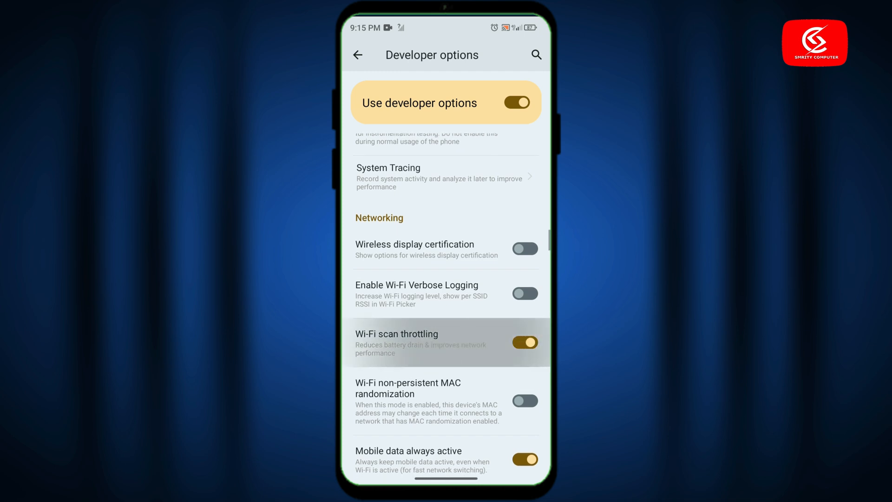
left_click(524, 342)
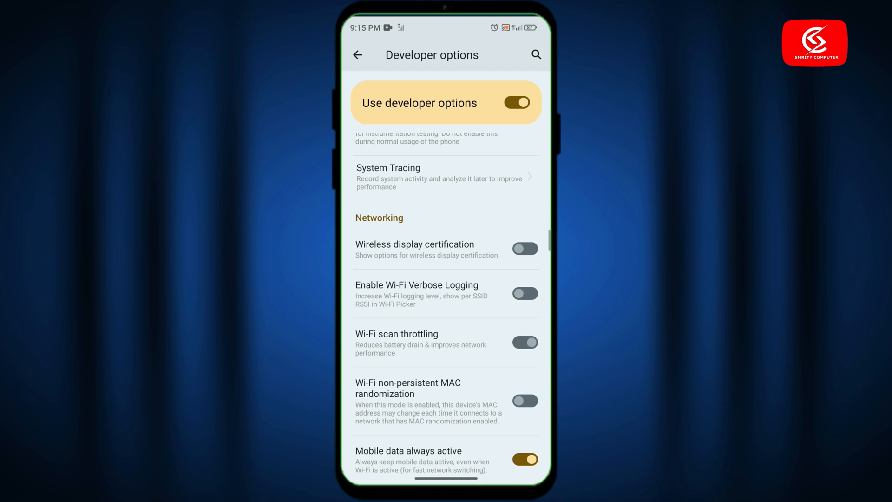
left_click(524, 333)
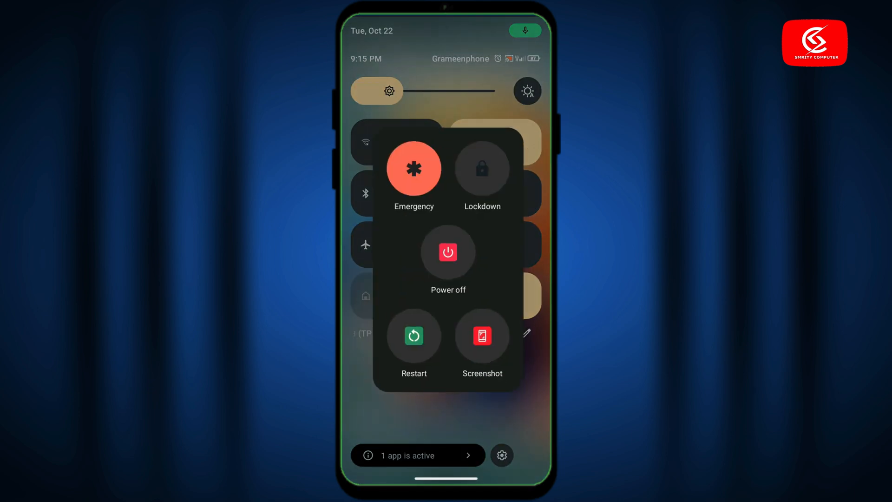
Step: Choose Restart in the power menu and confirm it
left_click(413, 335)
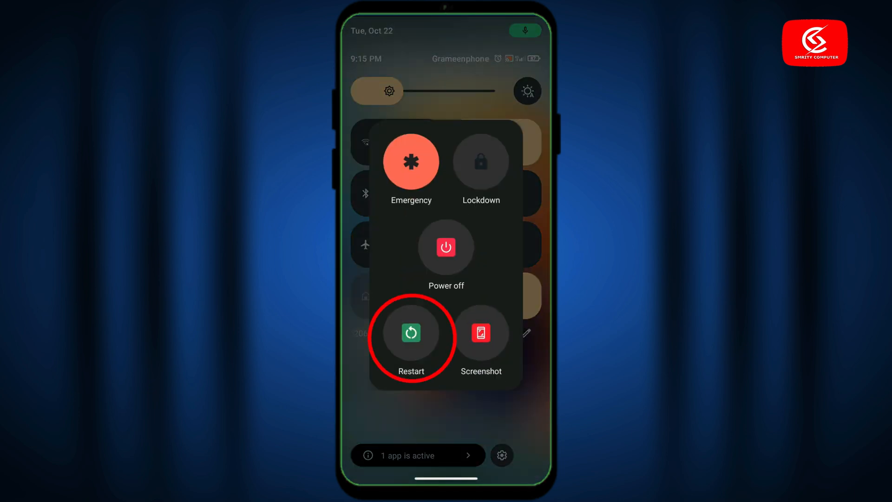
left_click(411, 333)
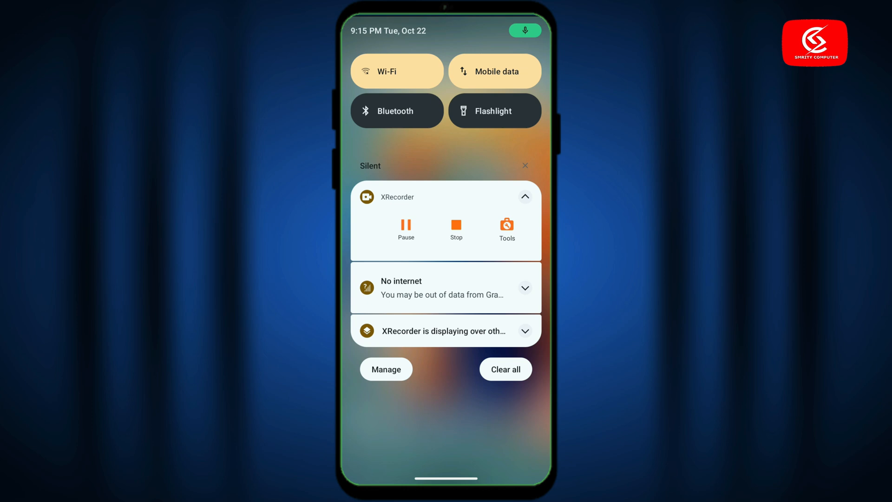
Step: Open Wi-Fi settings and connect to the Sweet Home network
left_click(397, 71)
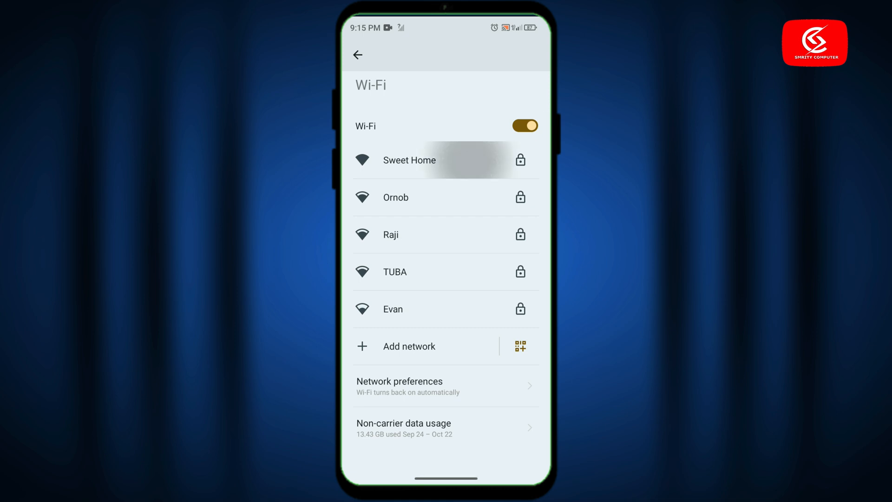
left_click(409, 160)
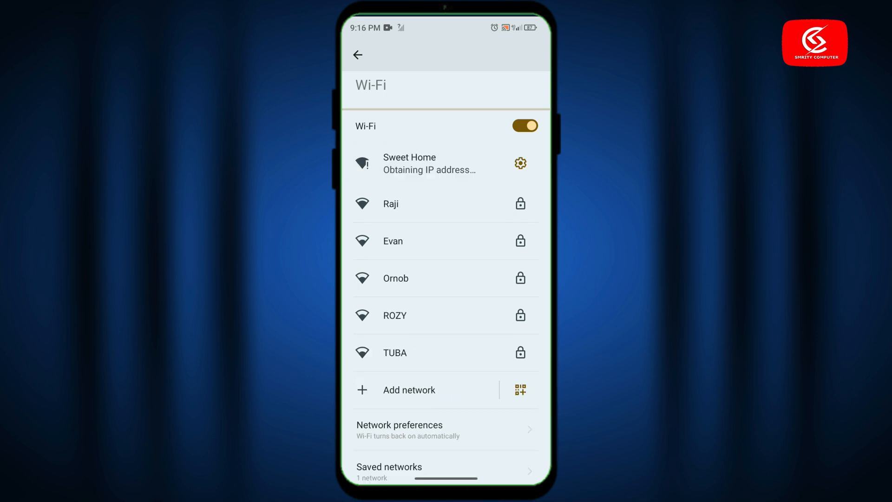